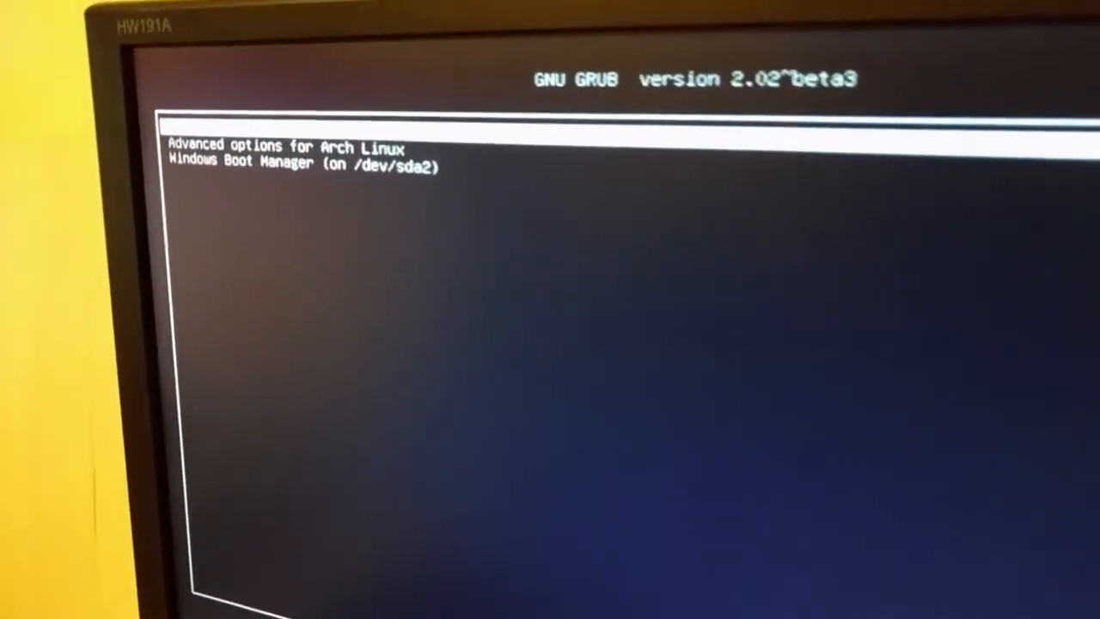
Highlight 'Advanced options for Arch Linux' in the GRUB boot menu.
{"action": "key", "text": "Up"}
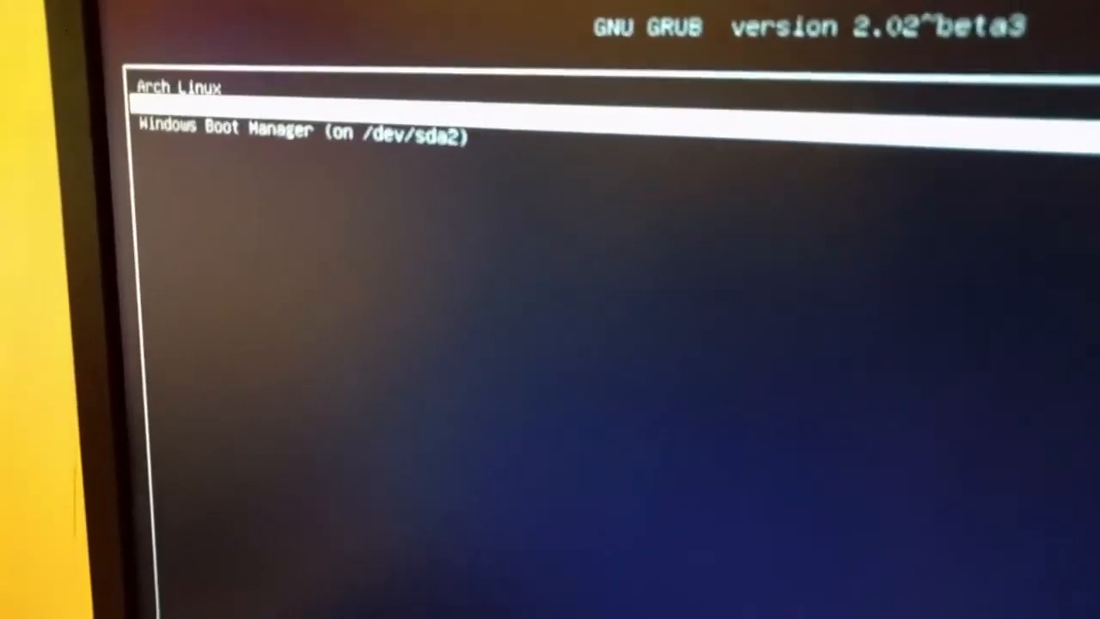
{"action": "key", "text": "Down"}
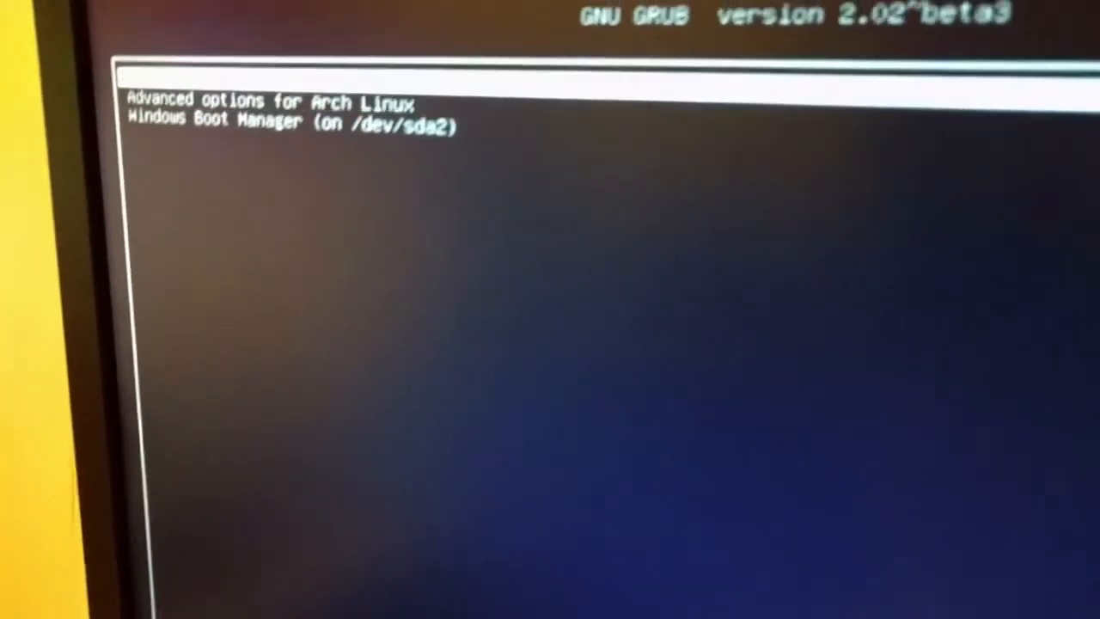
{"action": "key", "text": "Up"}
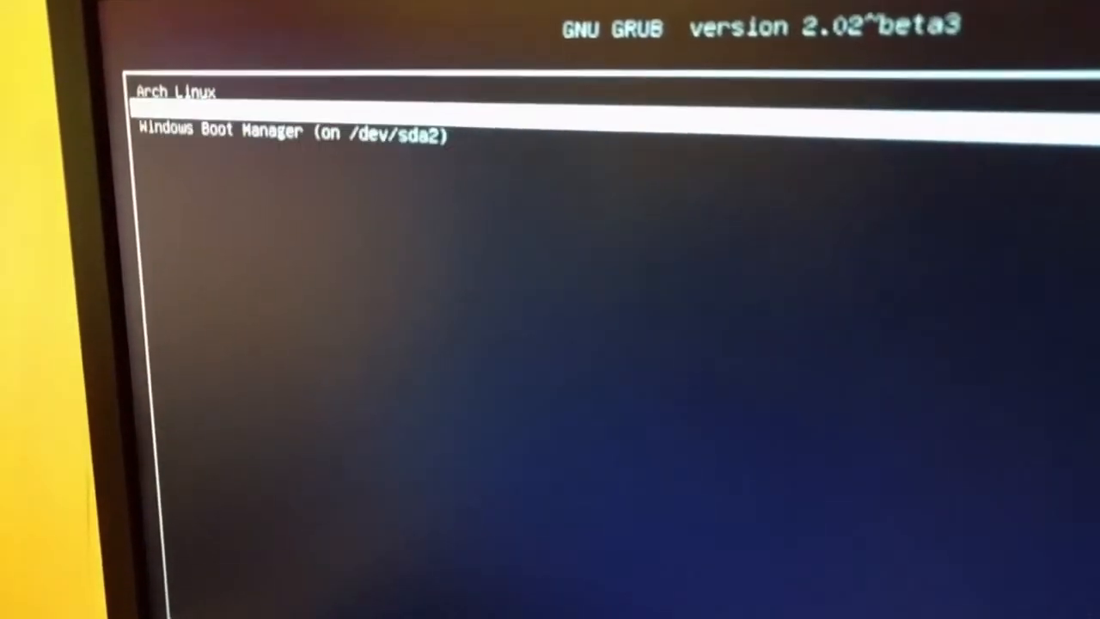